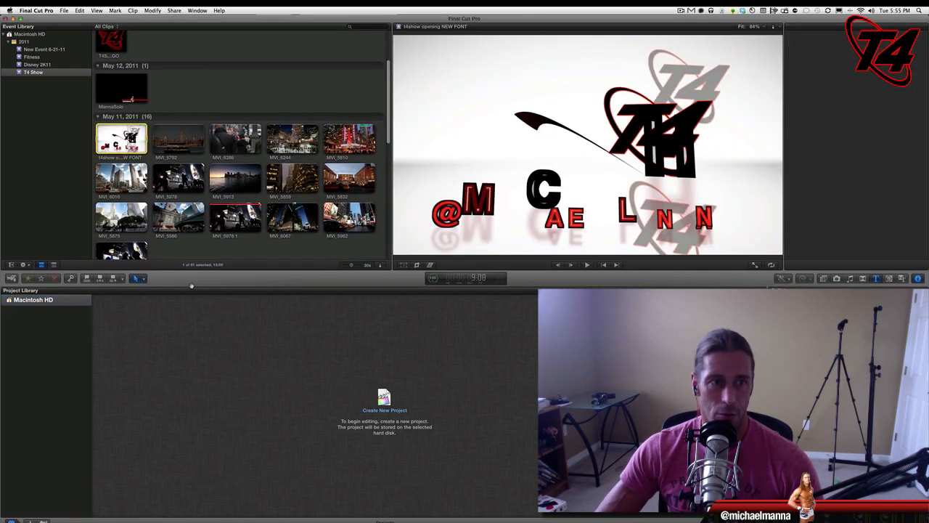
Open the new-project settings from the File menu, cancel once, then reopen them.
{"action": "left_click", "coordinate": [67, 13]}
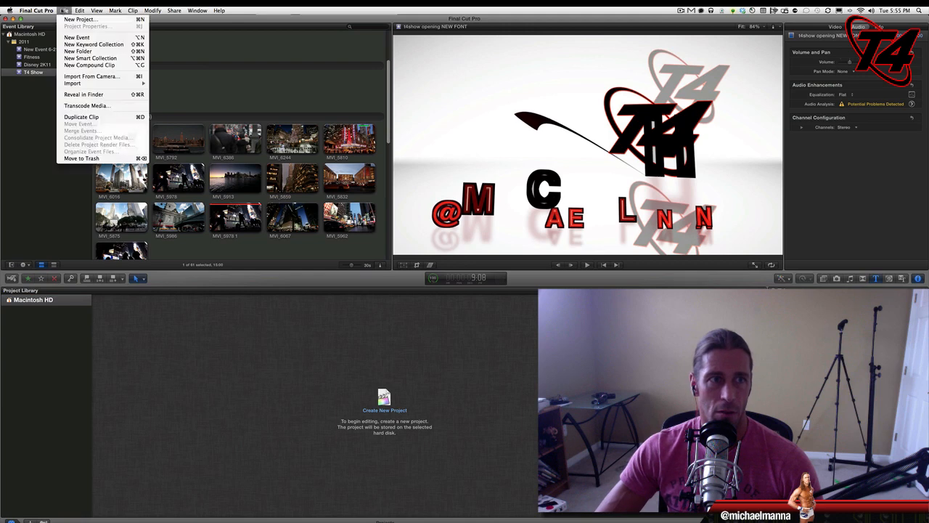
{"action": "left_click", "coordinate": [91, 18]}
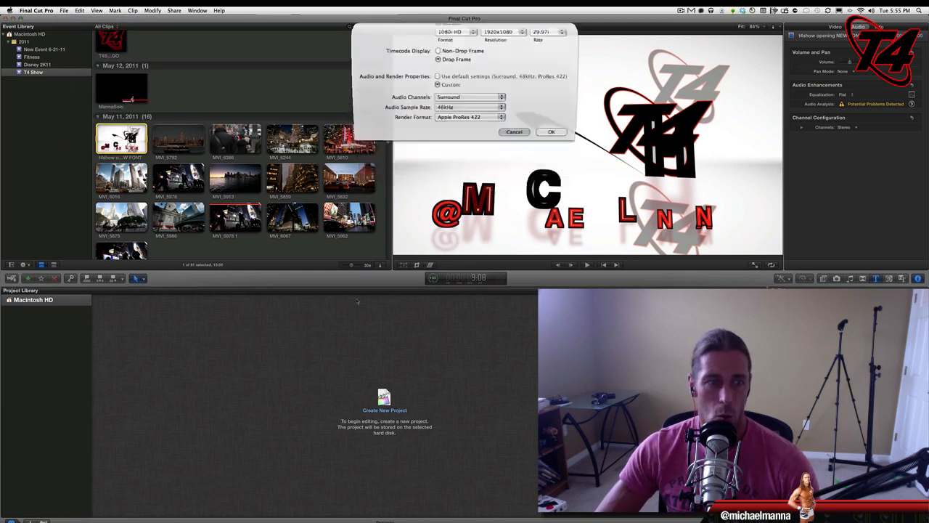
{"action": "left_click", "coordinate": [551, 131]}
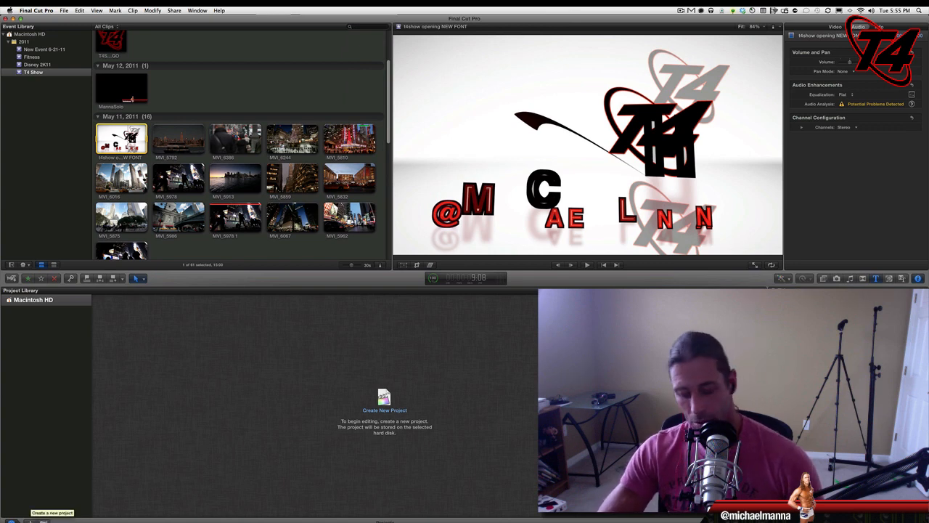
{"action": "left_click", "coordinate": [383, 399]}
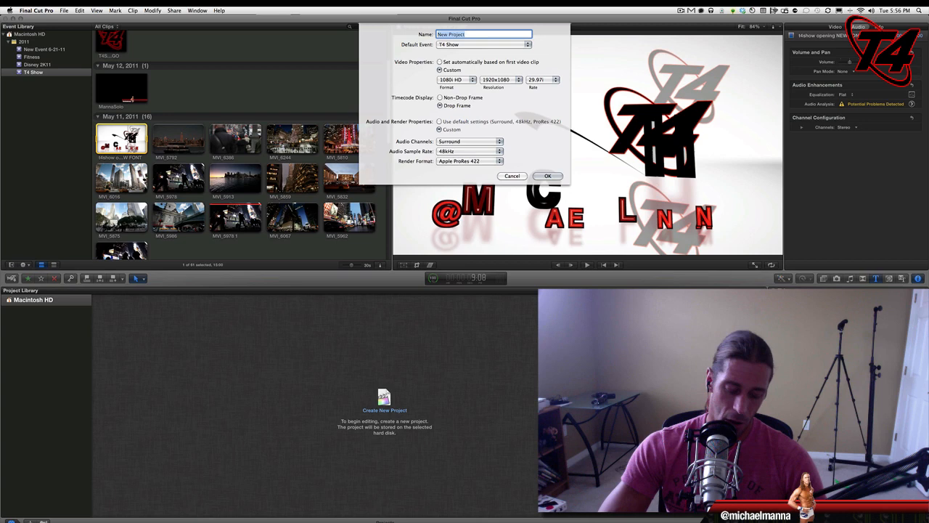
Name the project 'Test' and choose the 720p HD video format.
{"action": "type", "text": "Test"}
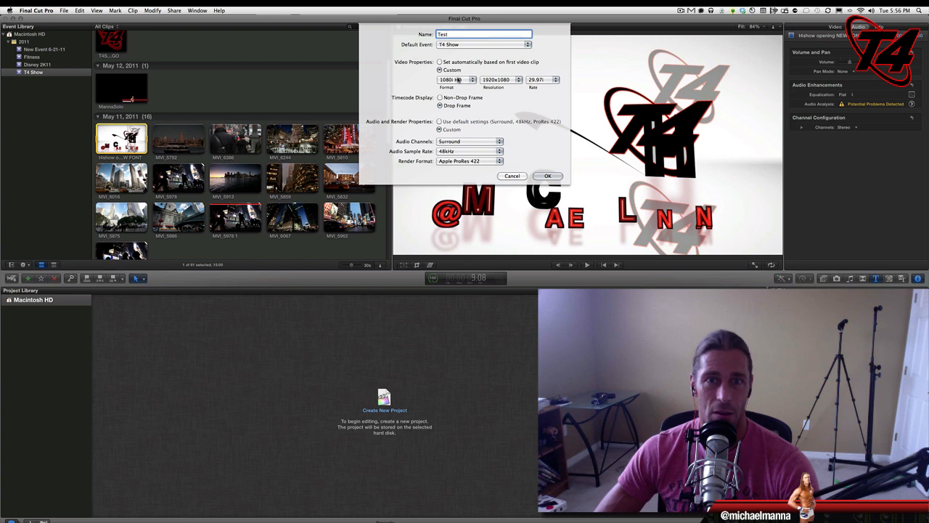
{"action": "left_click", "coordinate": [457, 79]}
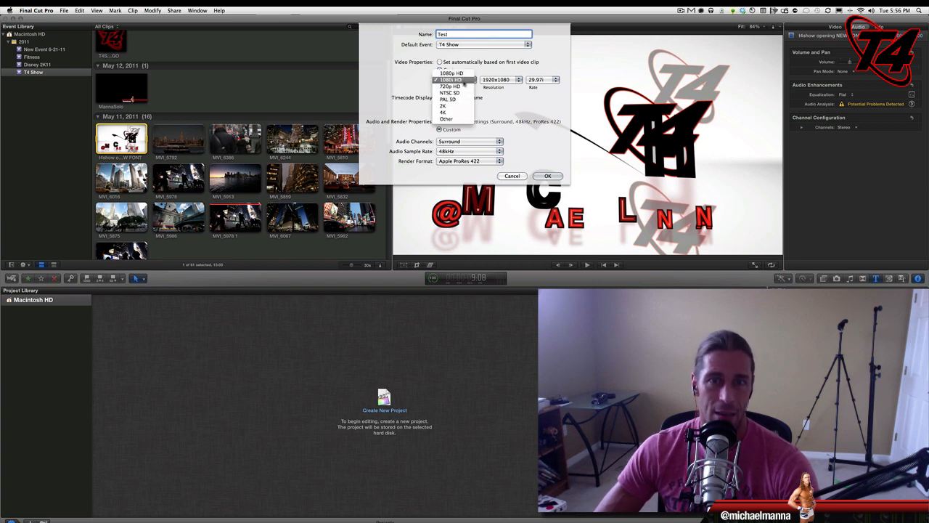
{"action": "left_click", "coordinate": [451, 86]}
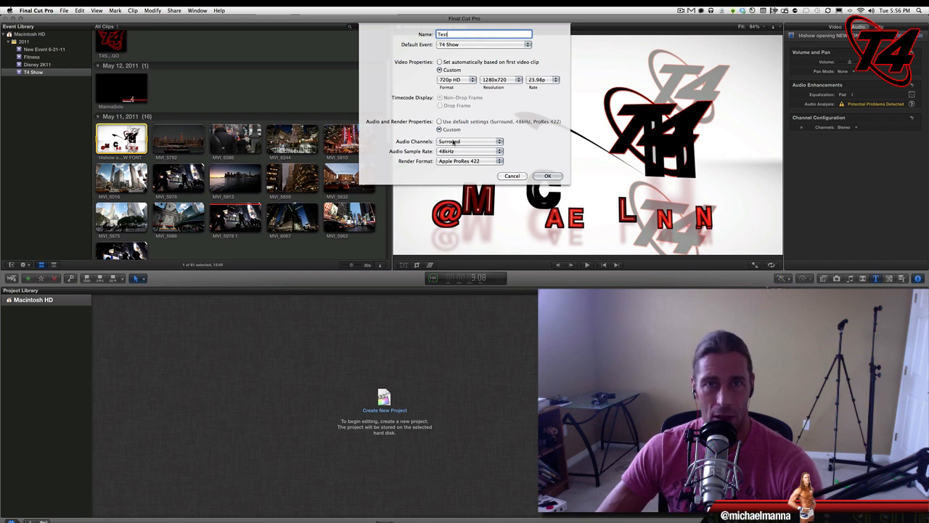
Set the audio channels to Stereo and confirm to create the Test project.
{"action": "left_click", "coordinate": [496, 141]}
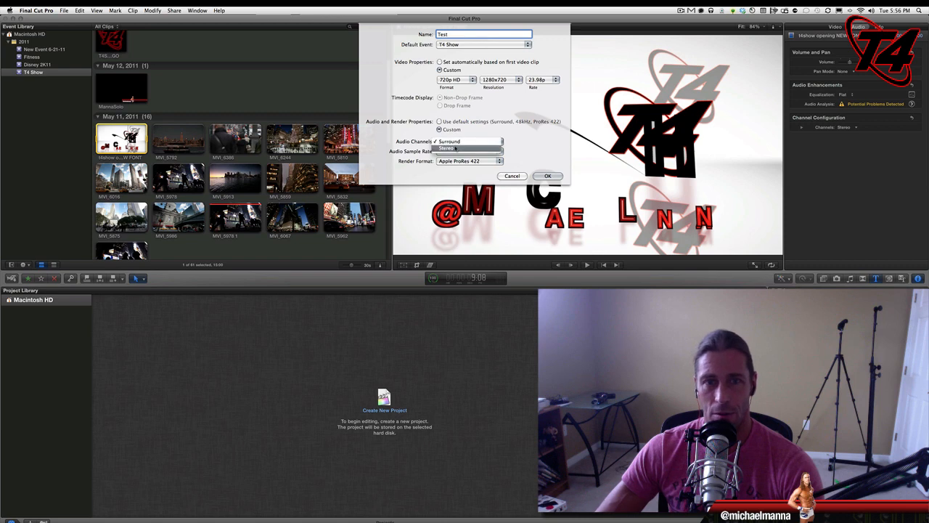
{"action": "left_click", "coordinate": [447, 148]}
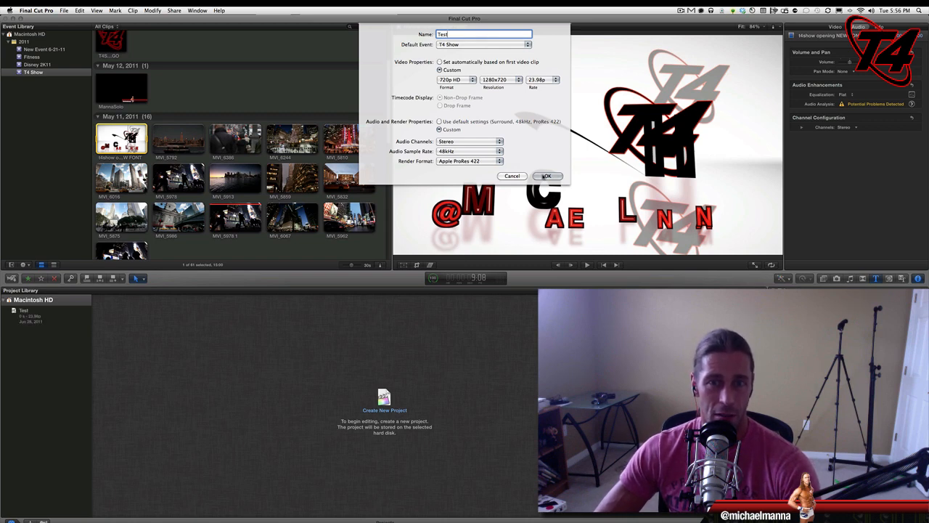
{"action": "left_click", "coordinate": [548, 176]}
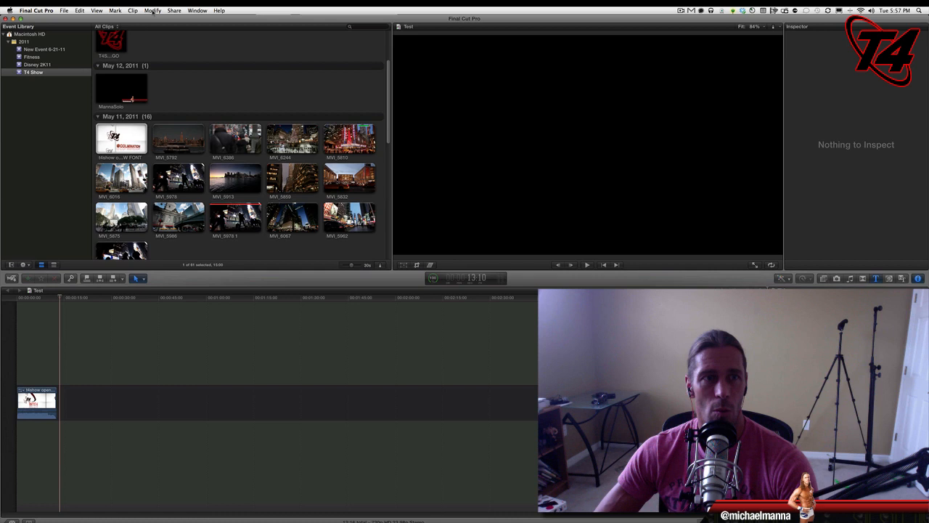
Open the Share menu and choose to export Test as a QuickTime movie.
{"action": "left_click", "coordinate": [161, 10]}
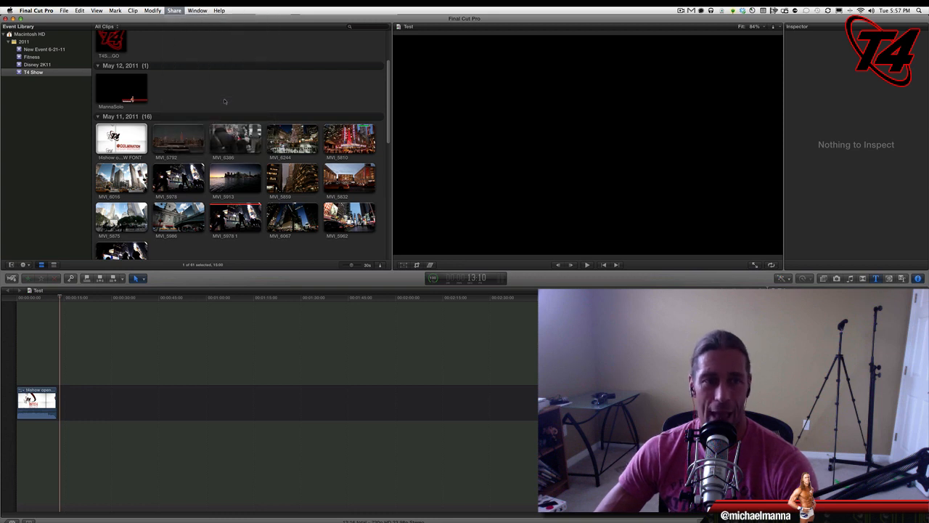
{"action": "left_click", "coordinate": [172, 11]}
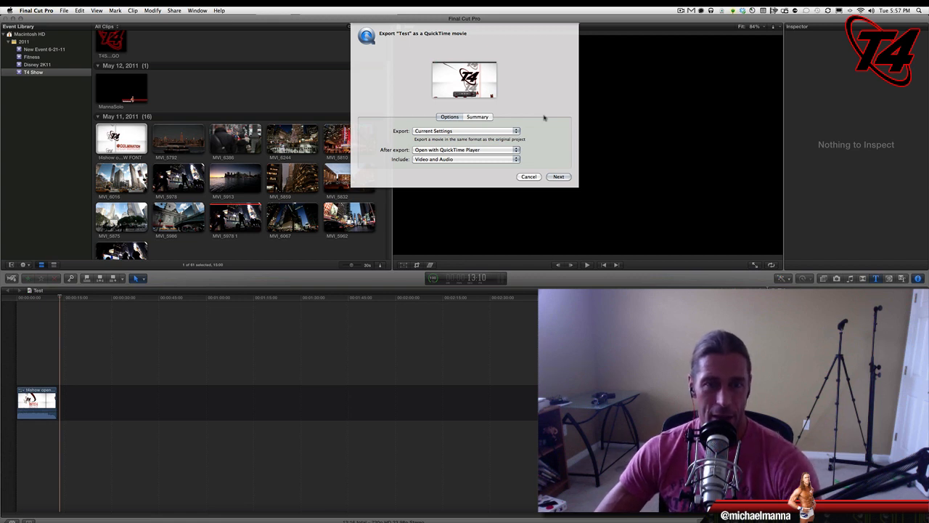
Export Test as an H.264 movie, saving it as Test.mov on the Desktop.
{"action": "left_click", "coordinate": [465, 131]}
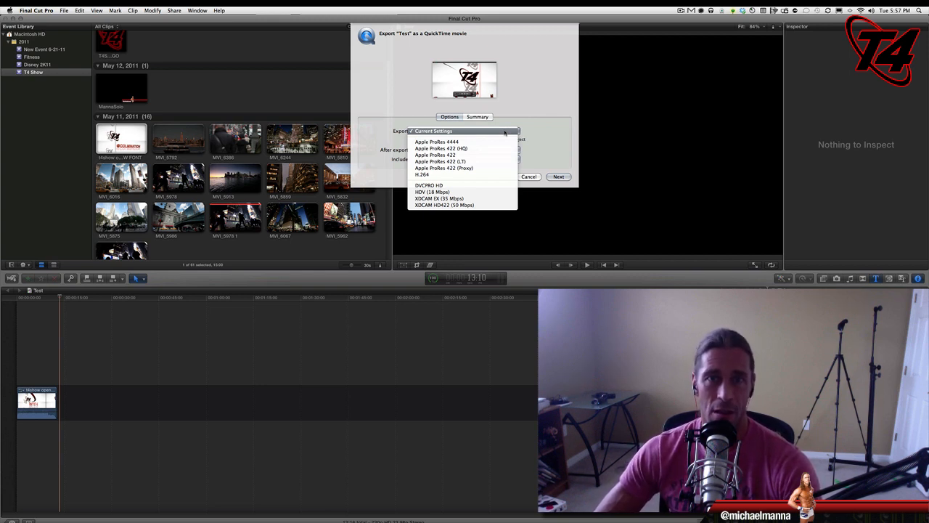
{"action": "mouse_move", "coordinate": [446, 176]}
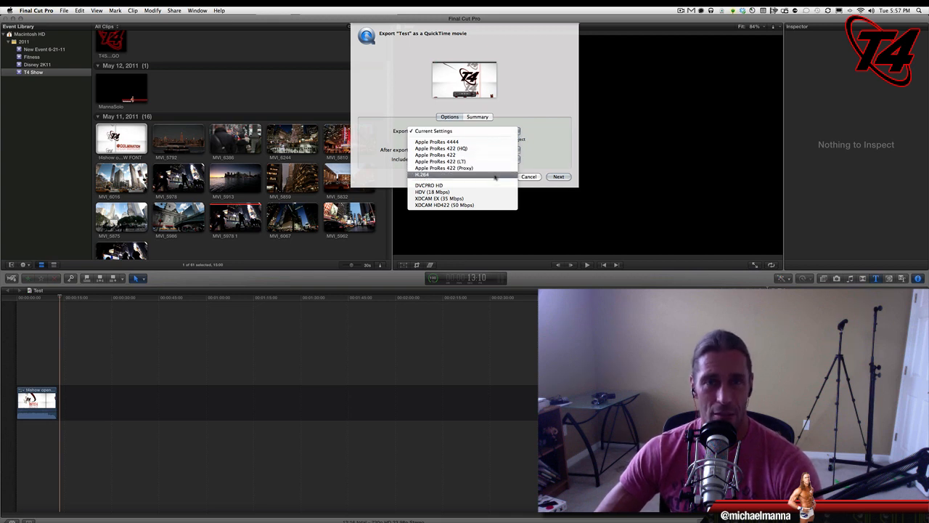
{"action": "left_click", "coordinate": [424, 174]}
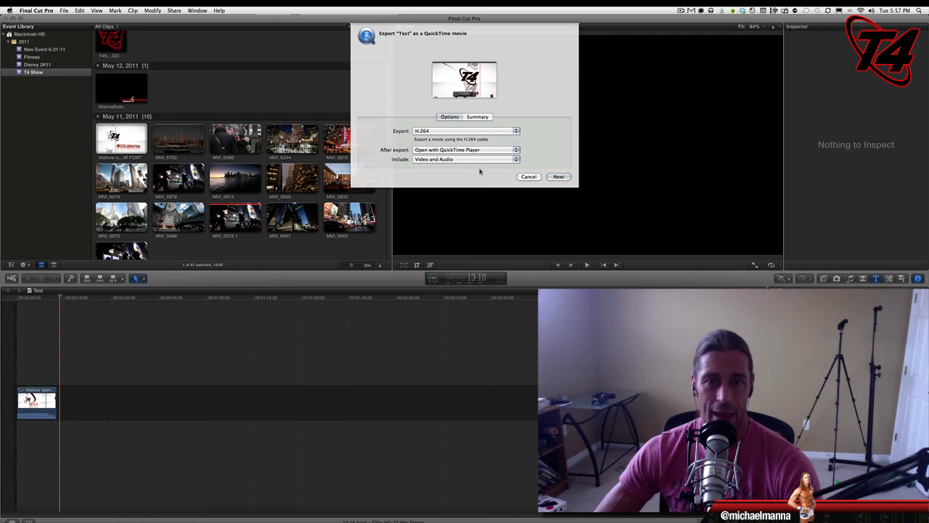
{"action": "left_click", "coordinate": [558, 177]}
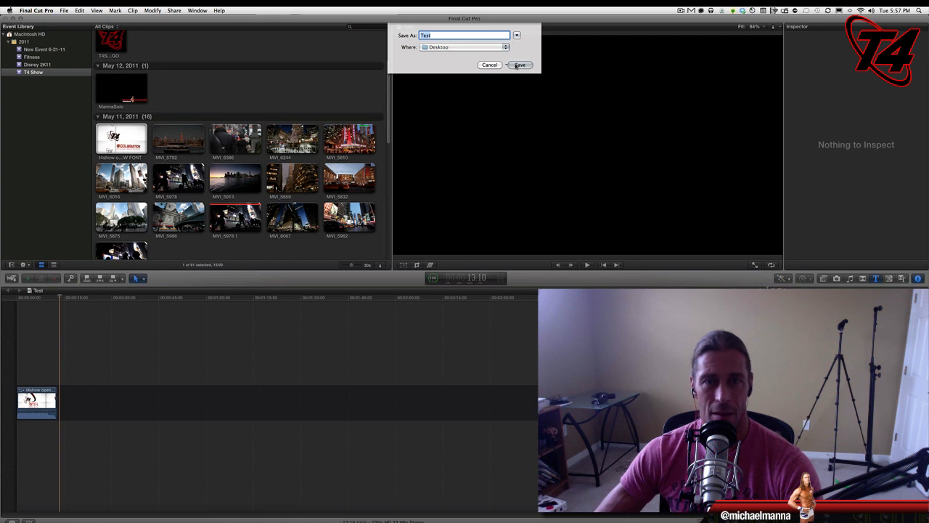
{"action": "left_click", "coordinate": [523, 65]}
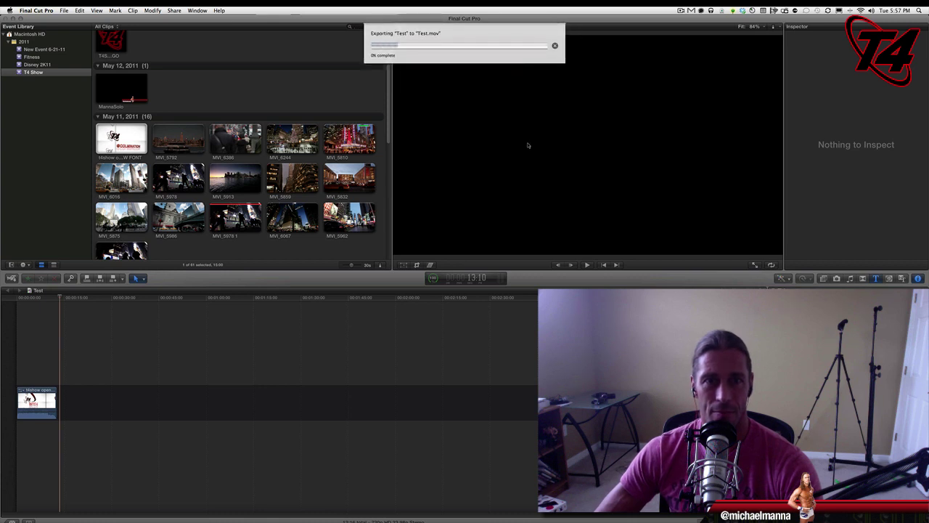